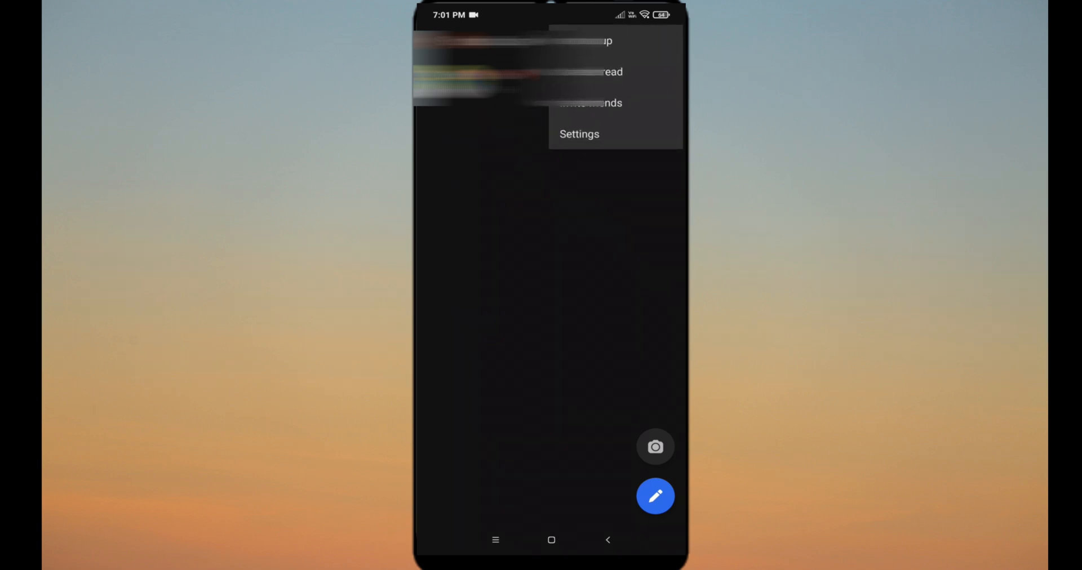
Step: Change Signal's Appearance theme from System default to Light
{"action": "left_click", "coordinate": [579, 134]}
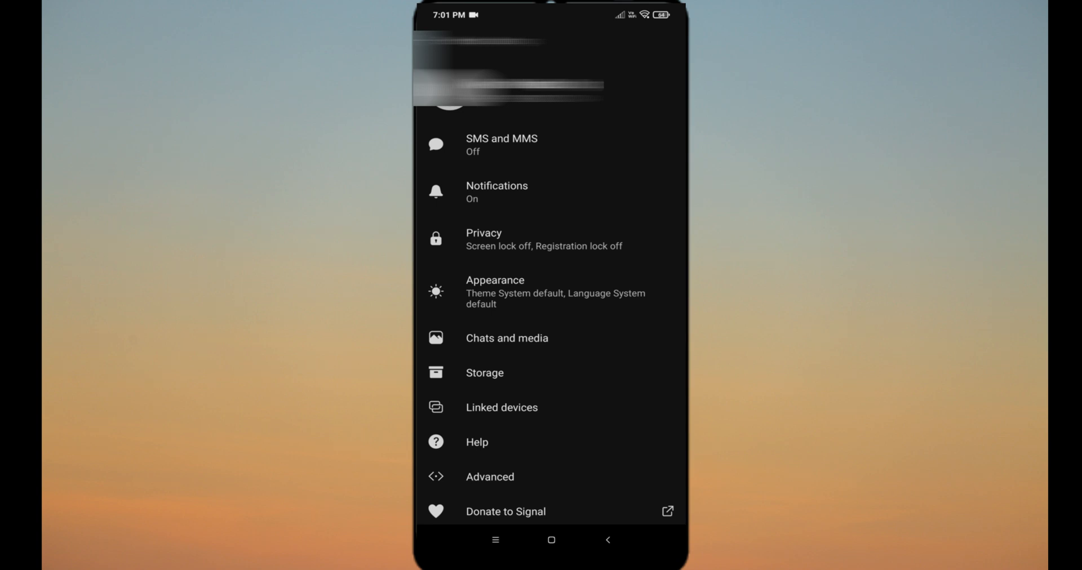
{"action": "left_click", "coordinate": [495, 290]}
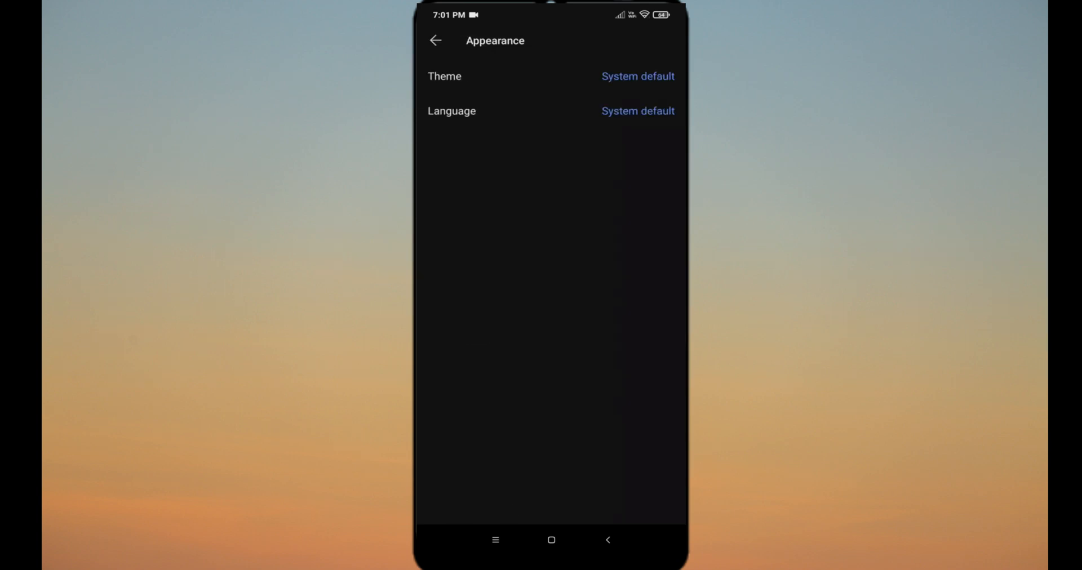
{"action": "left_click", "coordinate": [444, 76]}
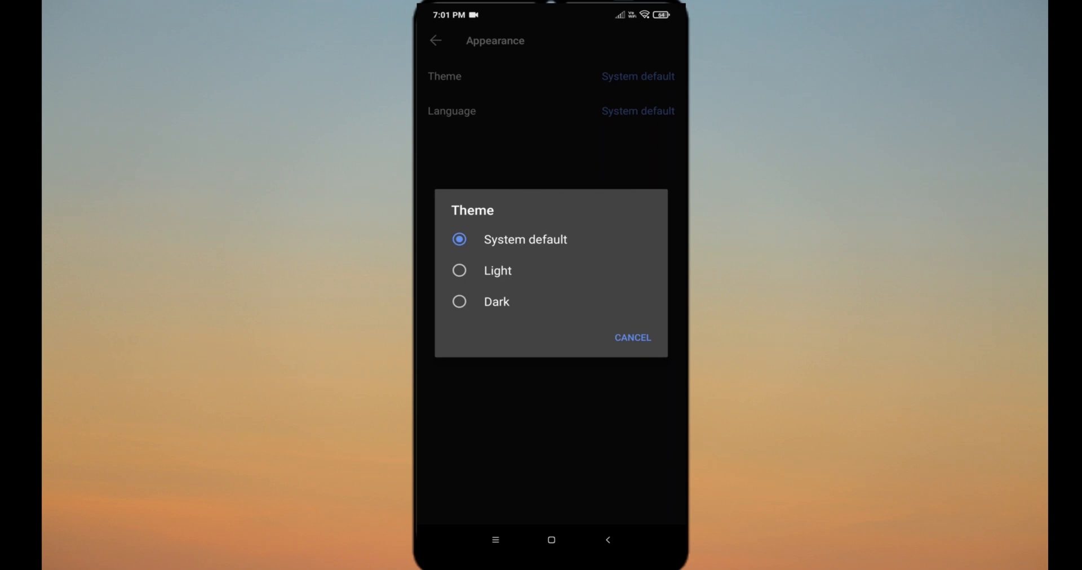
{"action": "left_click", "coordinate": [496, 270]}
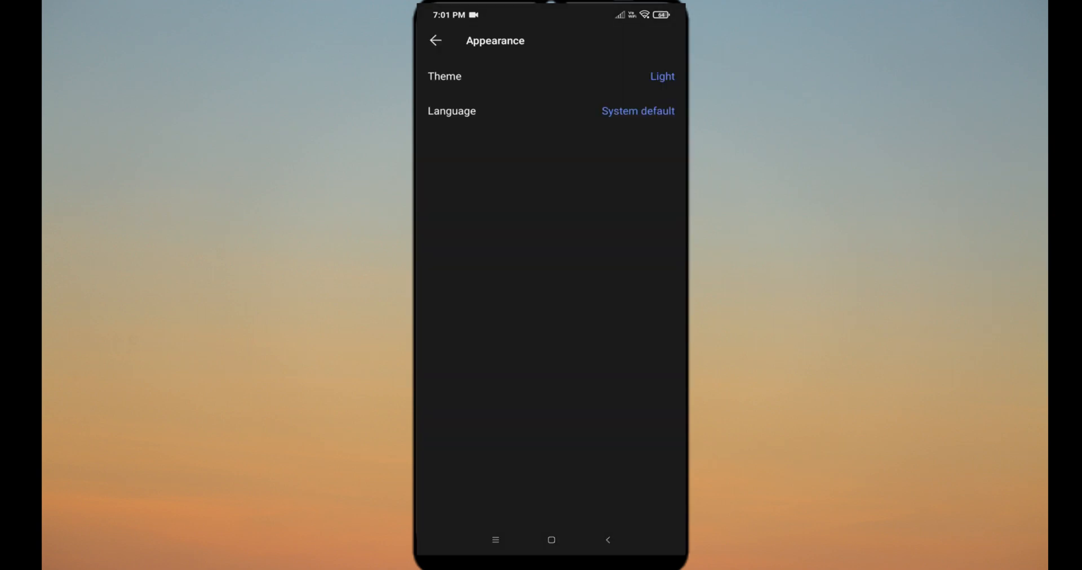
{"action": "left_click", "coordinate": [661, 76]}
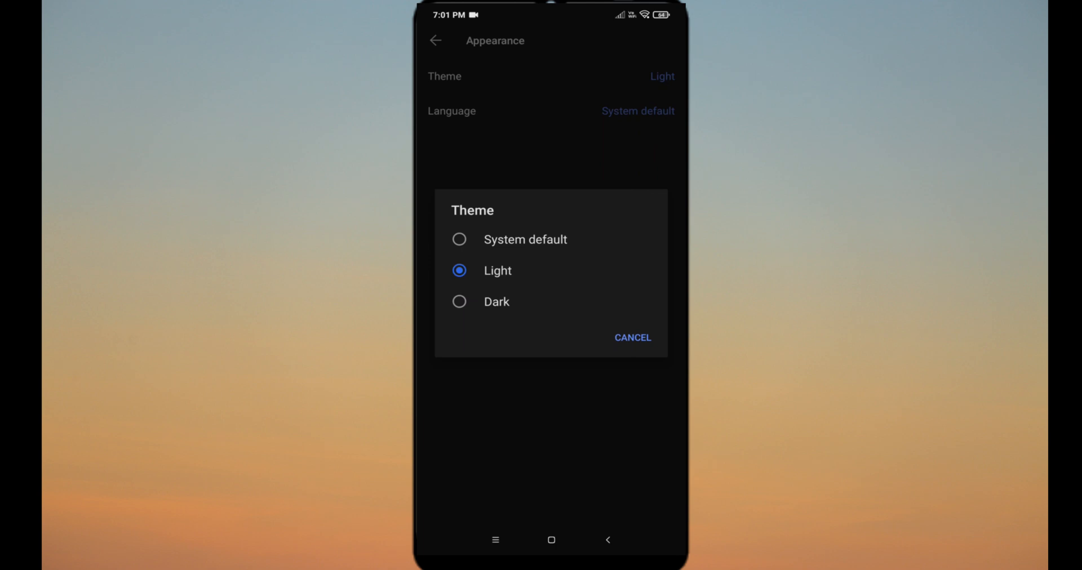
{"action": "left_click", "coordinate": [632, 338]}
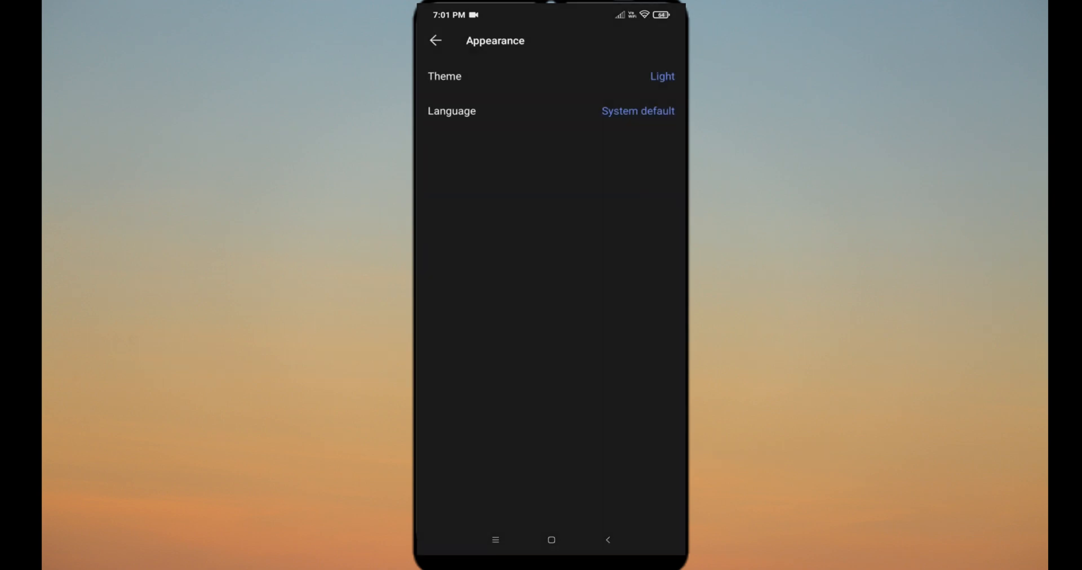
Step: Pick English as the app language so Appearance shows Light and English
{"action": "left_click", "coordinate": [637, 111]}
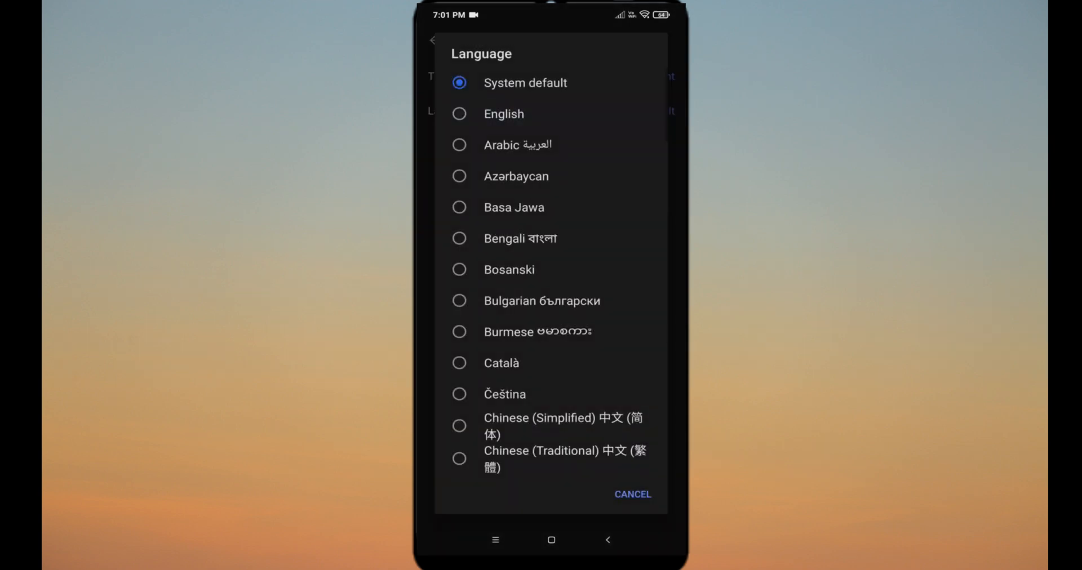
{"action": "scroll", "scroll_direction": "down", "scroll_amount": 3}
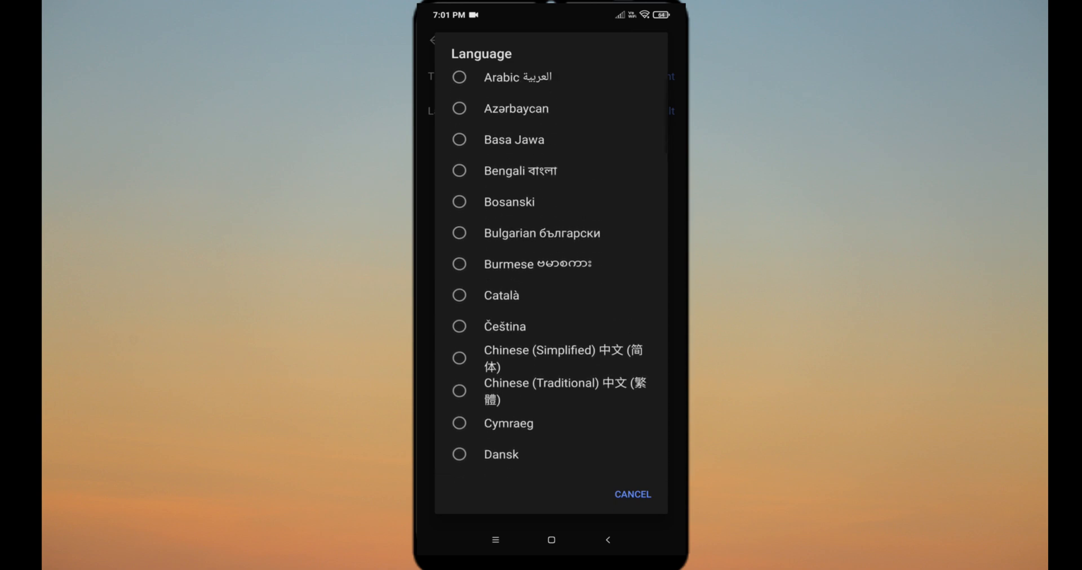
{"action": "left_click", "coordinate": [631, 494]}
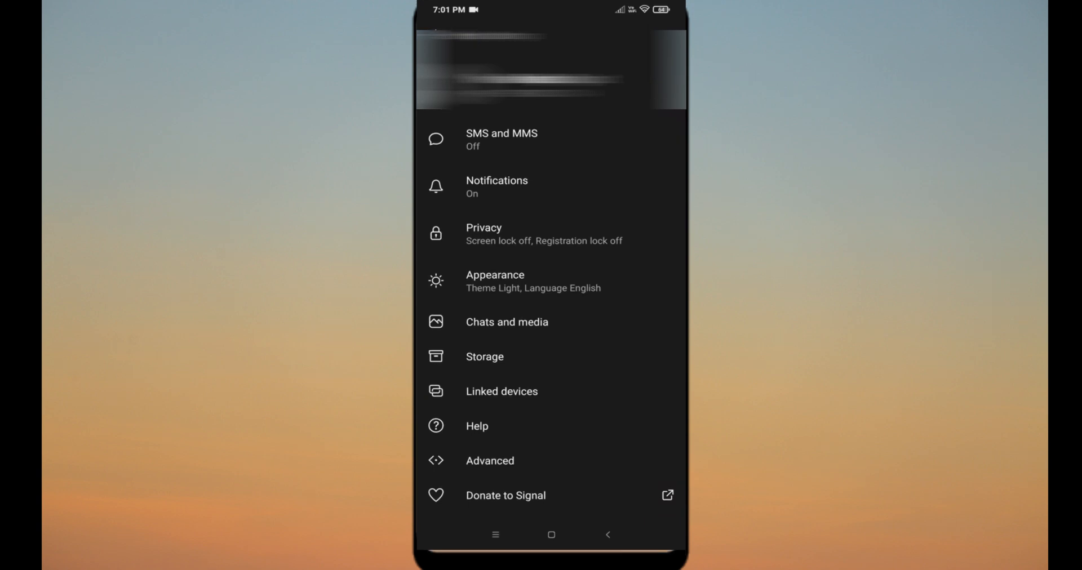
Step: In Privacy, enable Sealed Sender 'Allow from anyone' and 'Display indicators' switches
{"action": "left_click", "coordinate": [484, 233]}
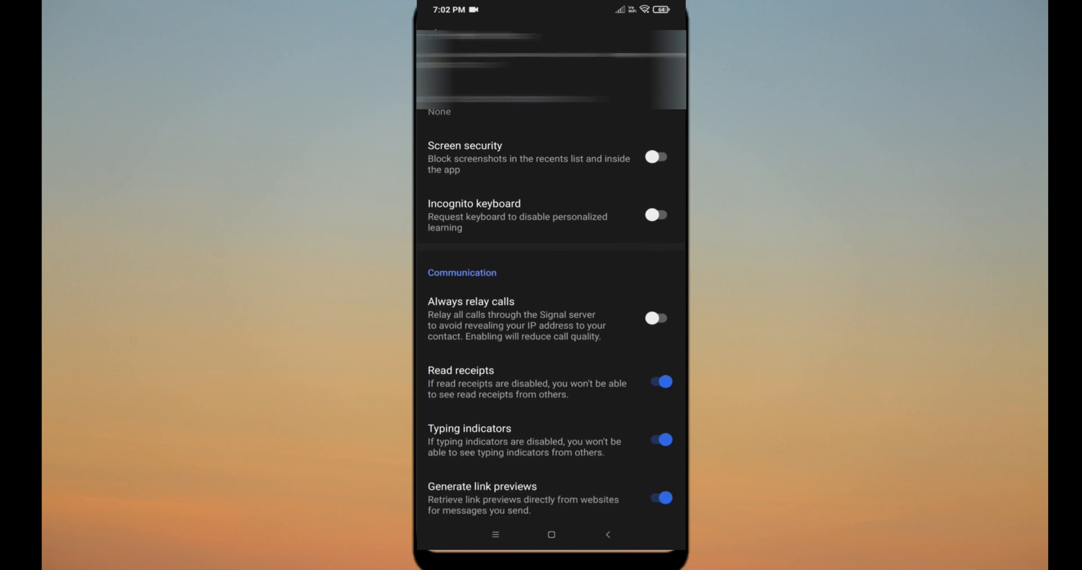
{"action": "scroll", "scroll_direction": "up", "scroll_amount": 3}
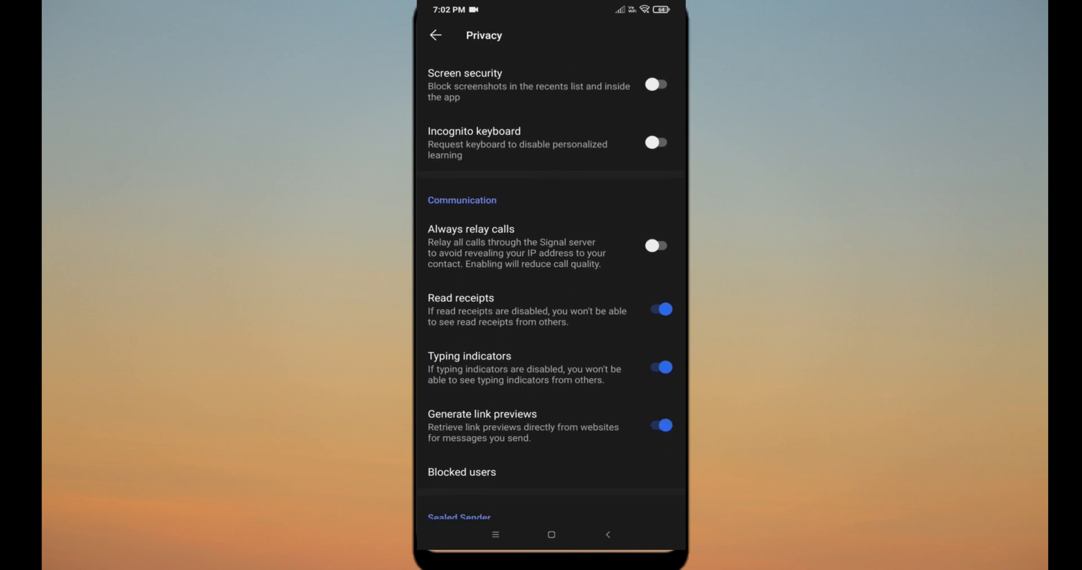
{"action": "scroll", "scroll_direction": "down", "scroll_amount": 3}
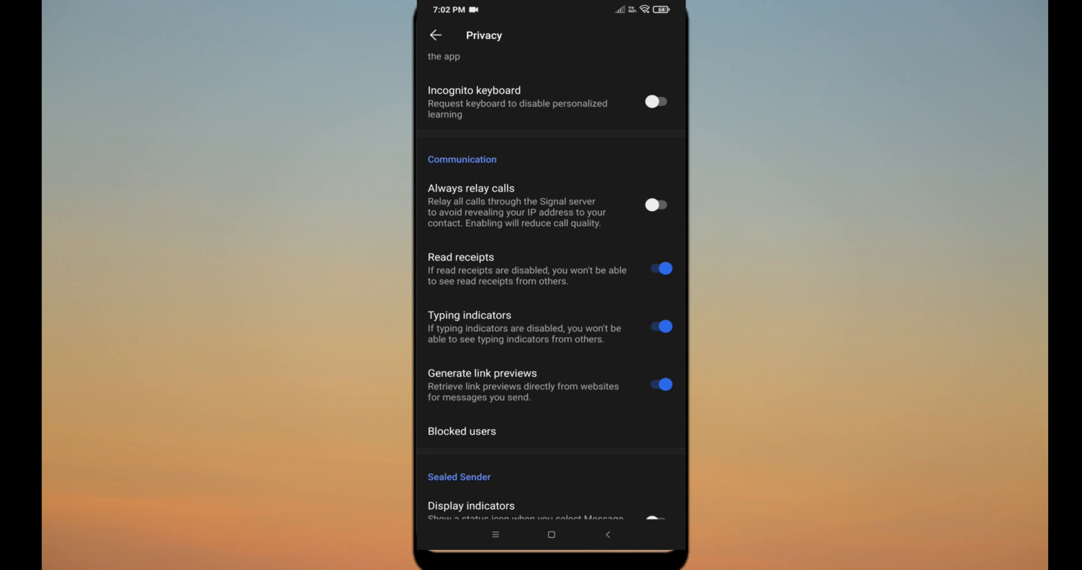
{"action": "scroll", "scroll_direction": "down", "scroll_amount": 3}
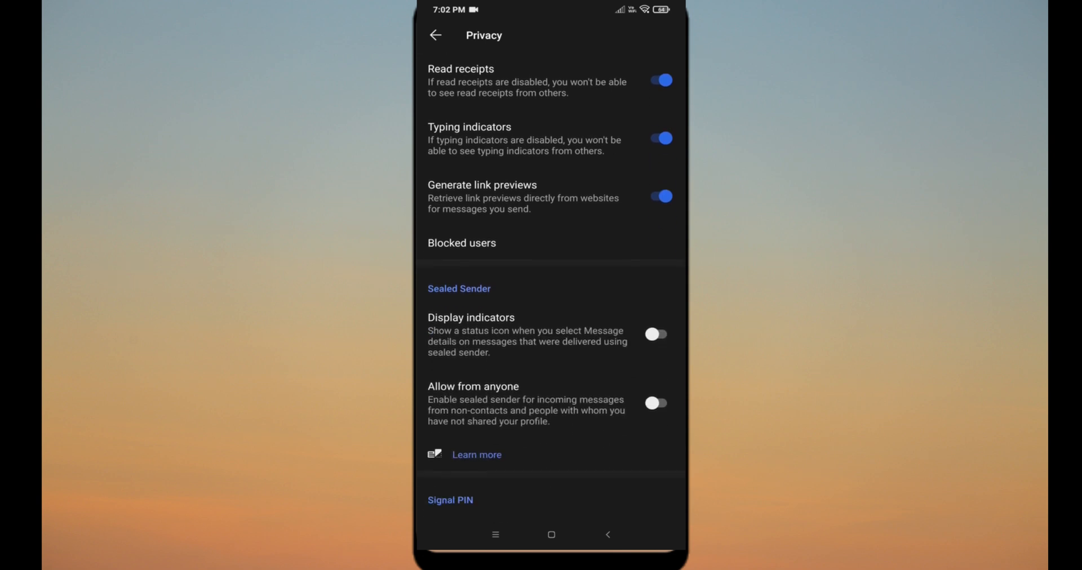
{"action": "scroll", "scroll_direction": "down", "scroll_amount": 3}
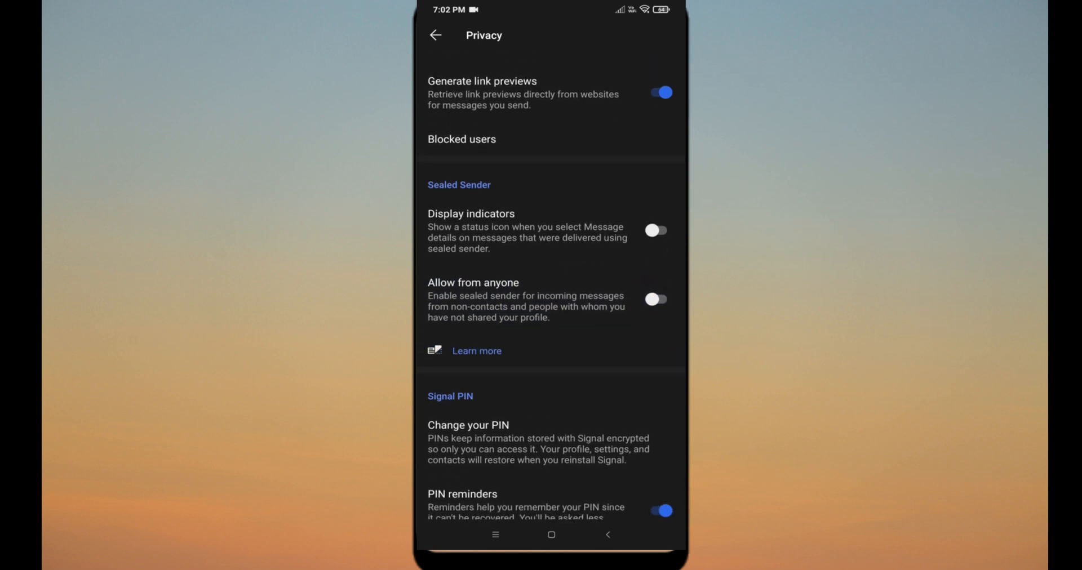
{"action": "left_click", "coordinate": [655, 300]}
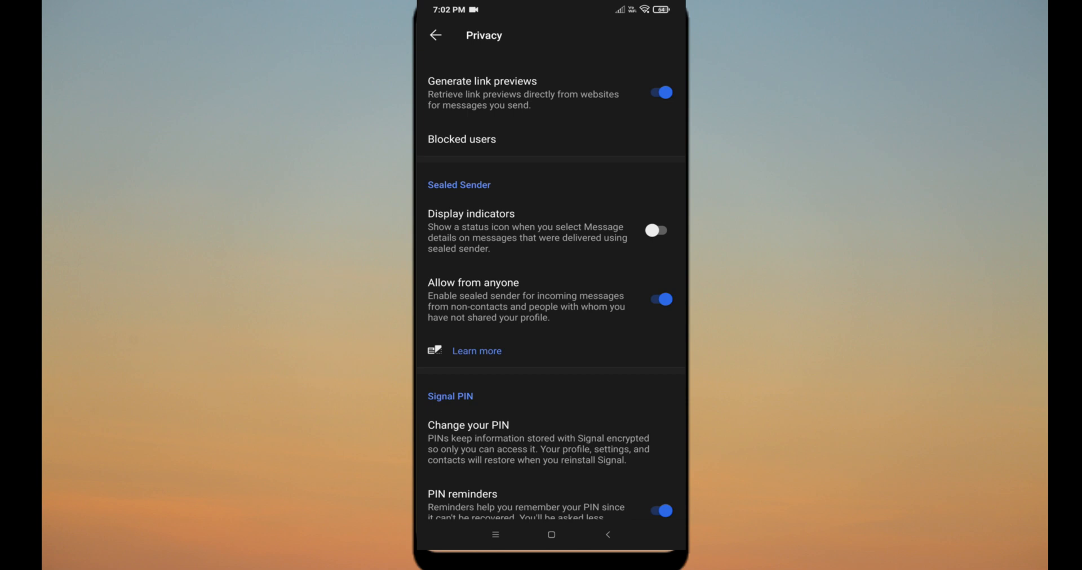
{"action": "left_click", "coordinate": [656, 230]}
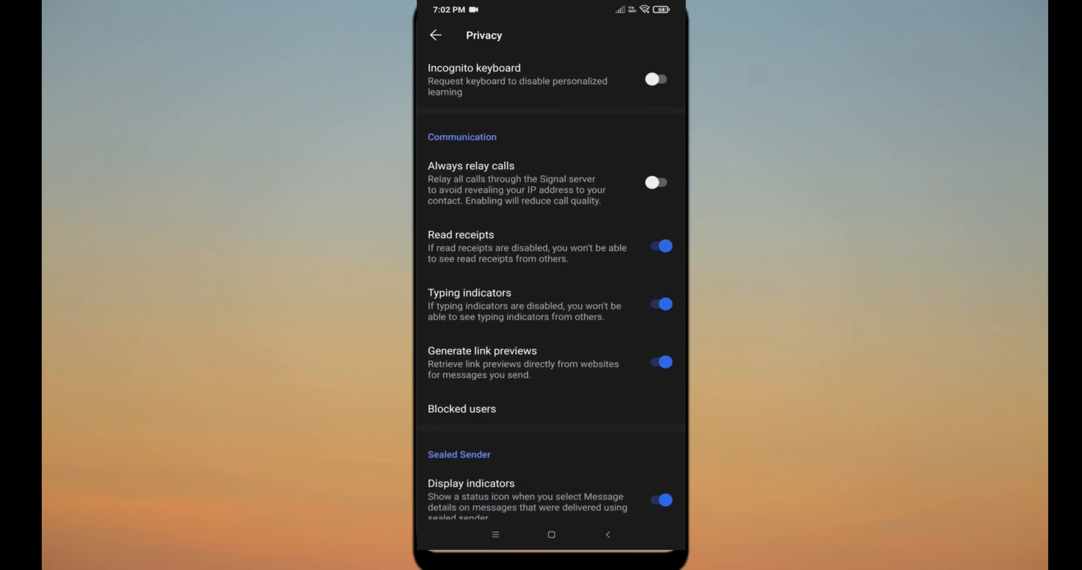
Step: Enable Screen security to block screenshots, then go back to Settings
{"action": "scroll", "scroll_direction": "down", "scroll_amount": 3}
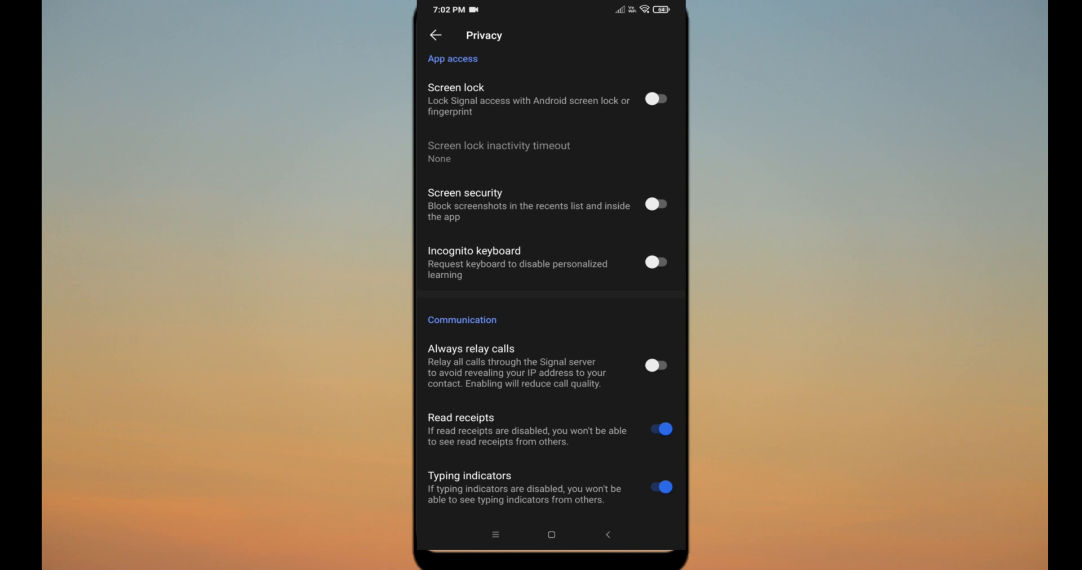
{"action": "scroll", "scroll_direction": "down", "scroll_amount": 3}
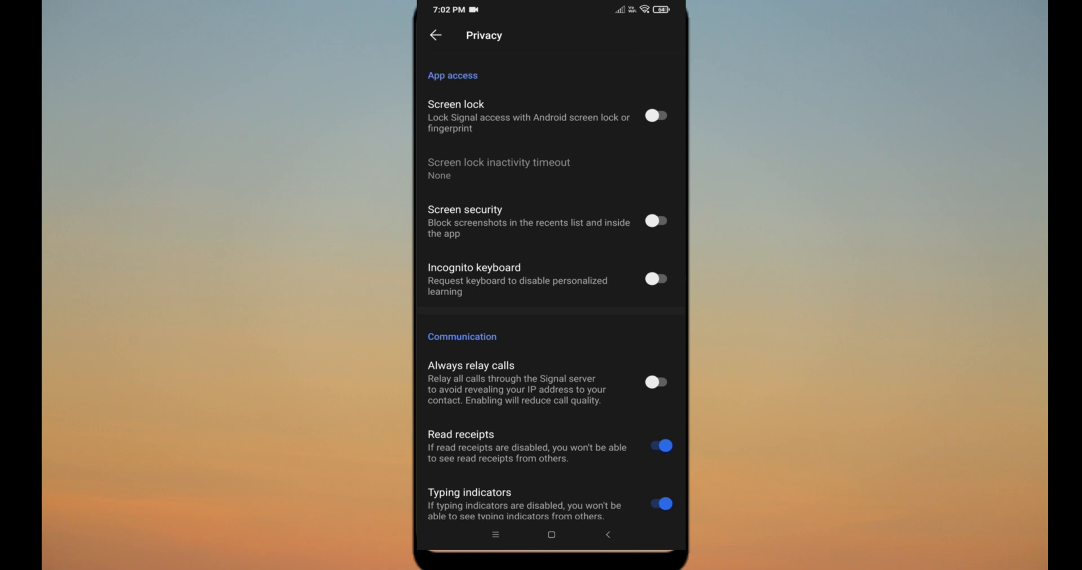
{"action": "left_click", "coordinate": [656, 221]}
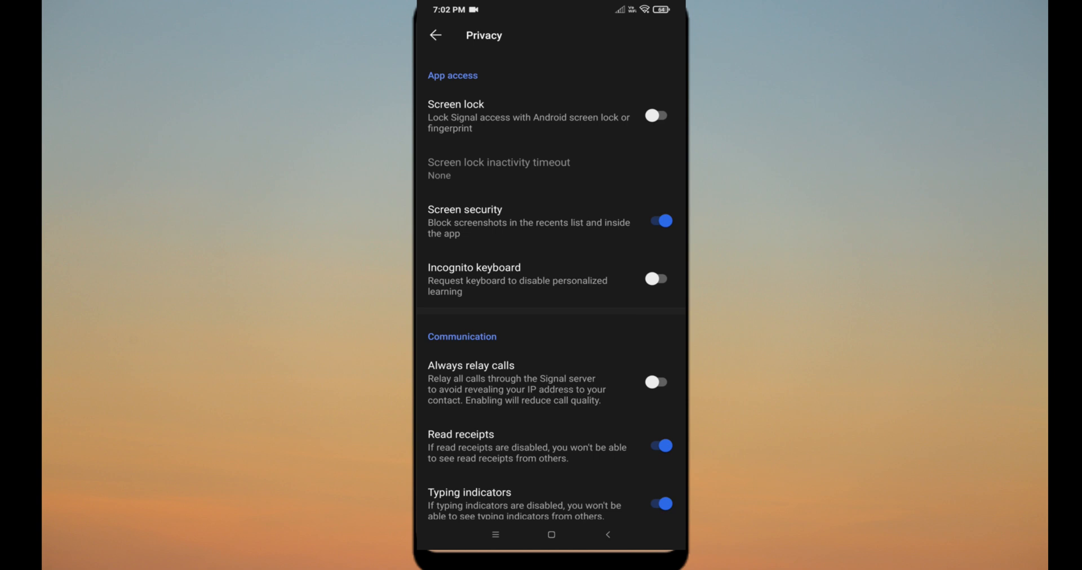
{"action": "left_click", "coordinate": [435, 35]}
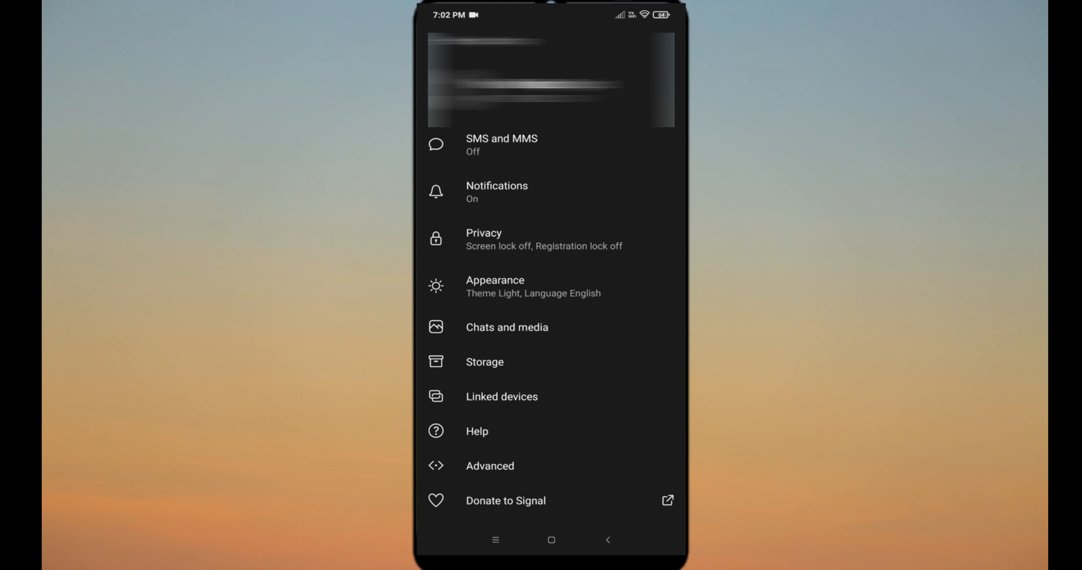
Step: Turn on SMS delivery reports in SMS and MMS, then go back to Settings
{"action": "left_click", "coordinate": [500, 145]}
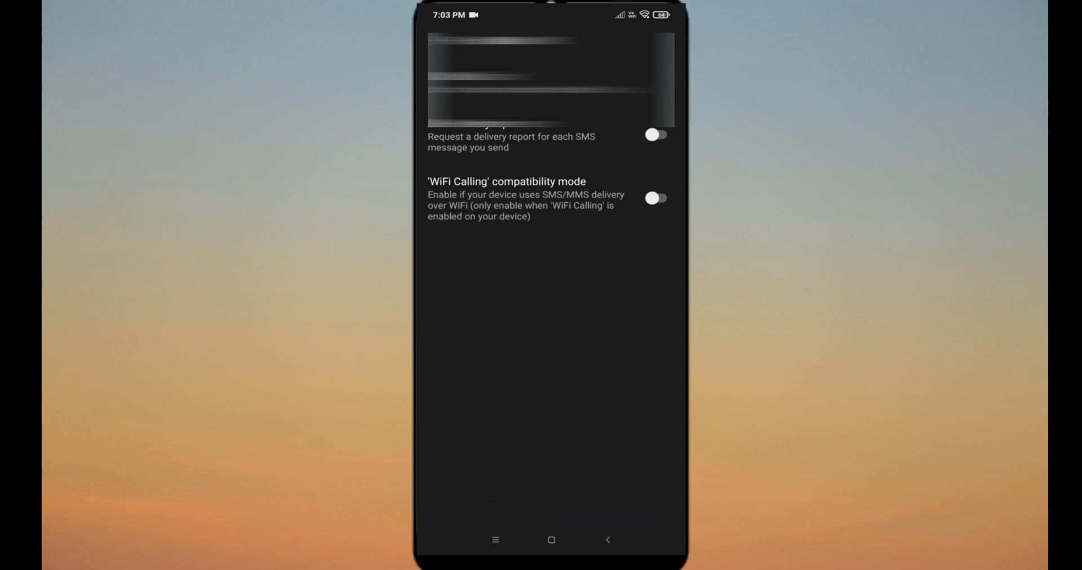
{"action": "left_click", "coordinate": [654, 135]}
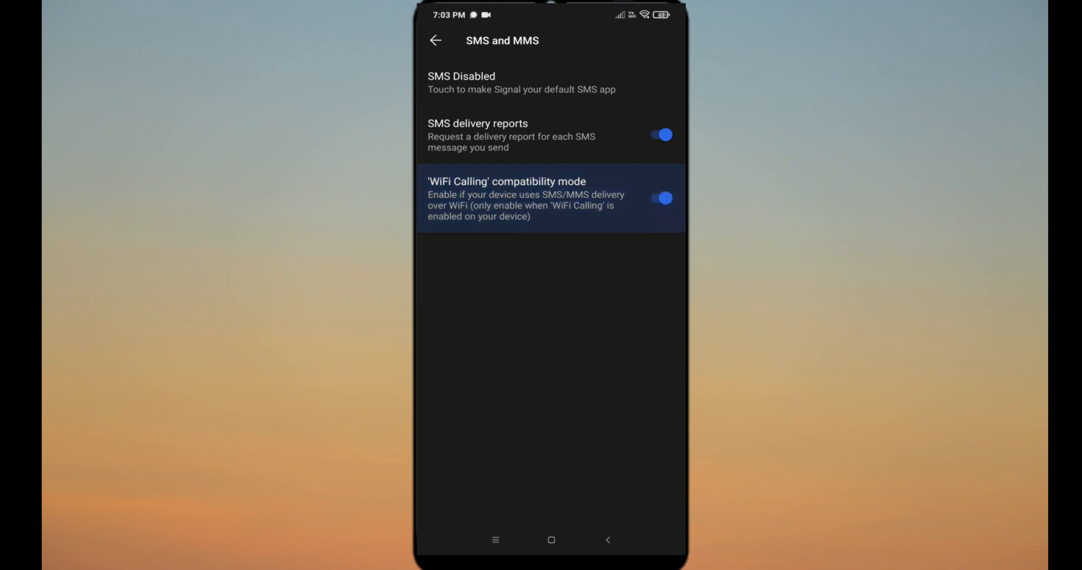
{"action": "left_click", "coordinate": [436, 40]}
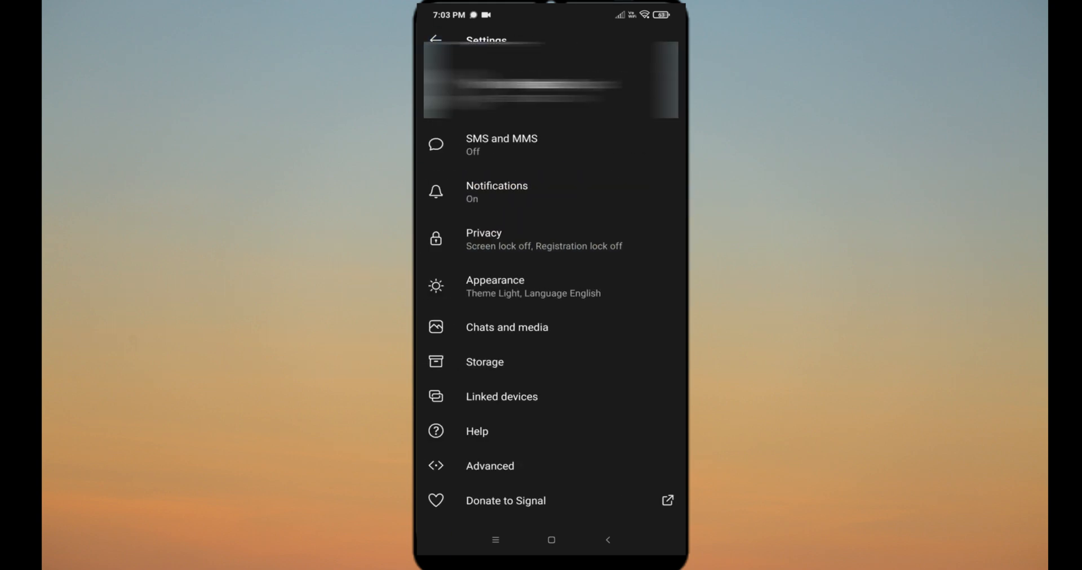
Step: Set Chats and media auto-download over mobile data to None
{"action": "left_click", "coordinate": [507, 327]}
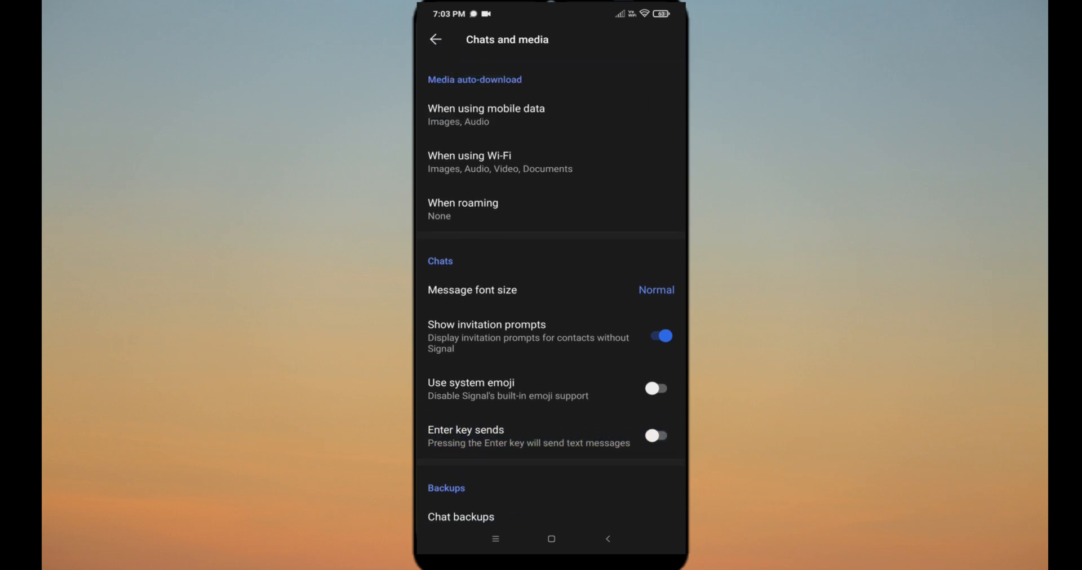
{"action": "left_click", "coordinate": [486, 115]}
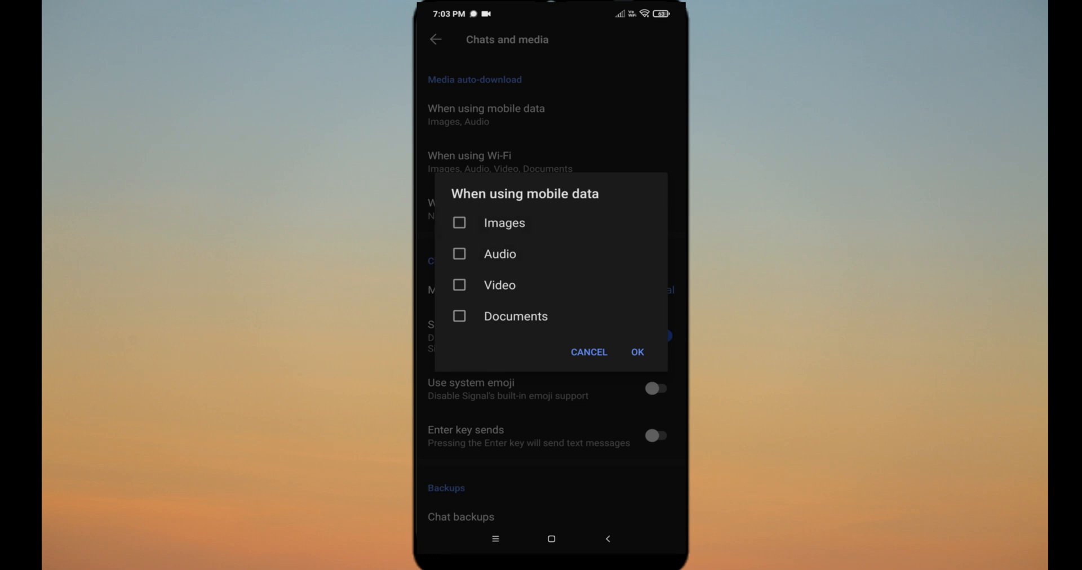
{"action": "left_click", "coordinate": [636, 352]}
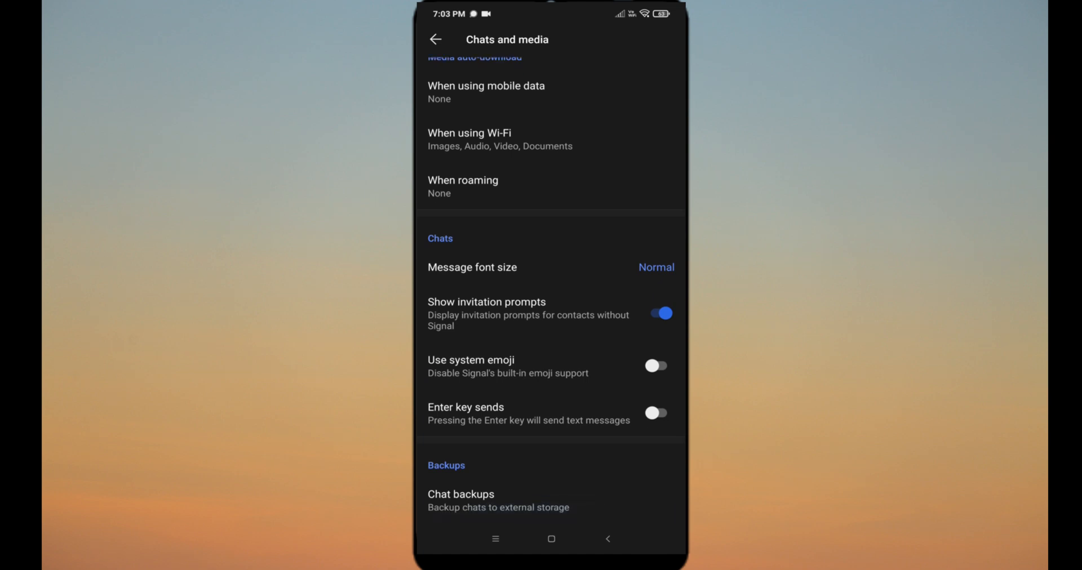
Step: Open the Chat backups folder picker and browse the Redmi Note 7 Pro storage
{"action": "left_click", "coordinate": [460, 500]}
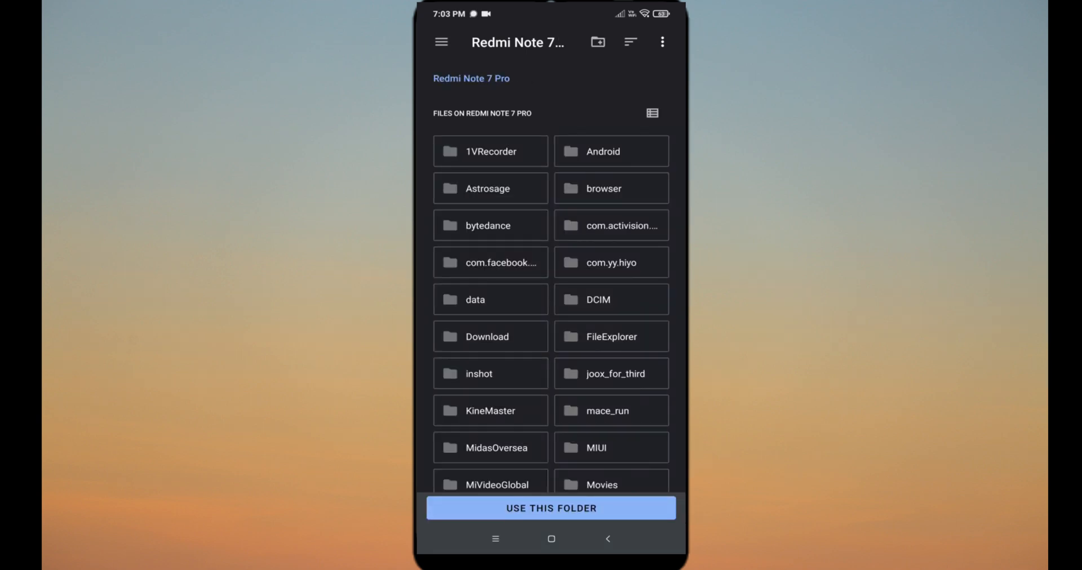
{"action": "scroll", "scroll_direction": "down", "scroll_amount": 3}
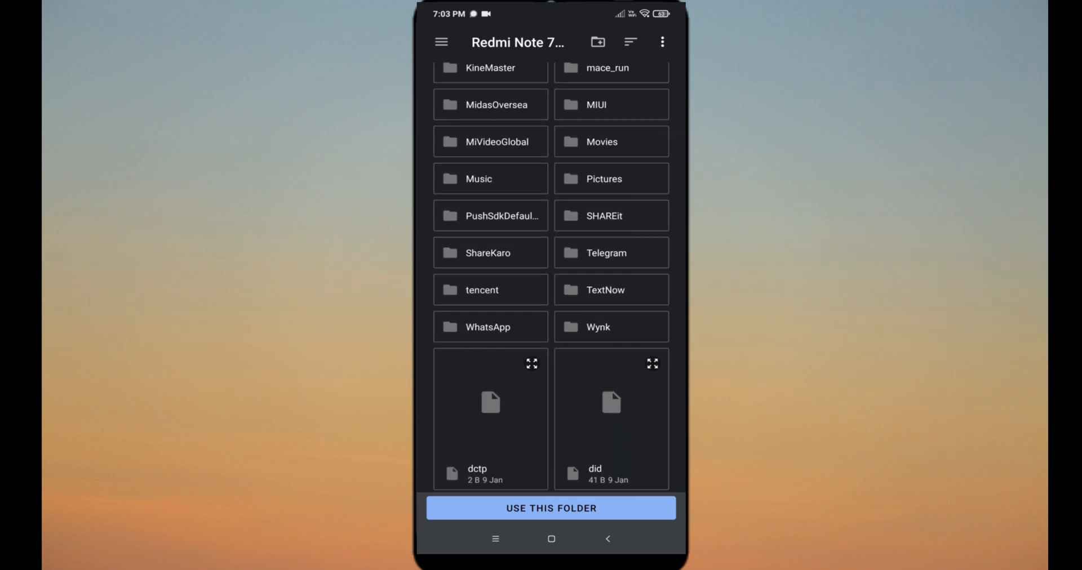
{"action": "scroll", "scroll_direction": "down", "scroll_amount": 3}
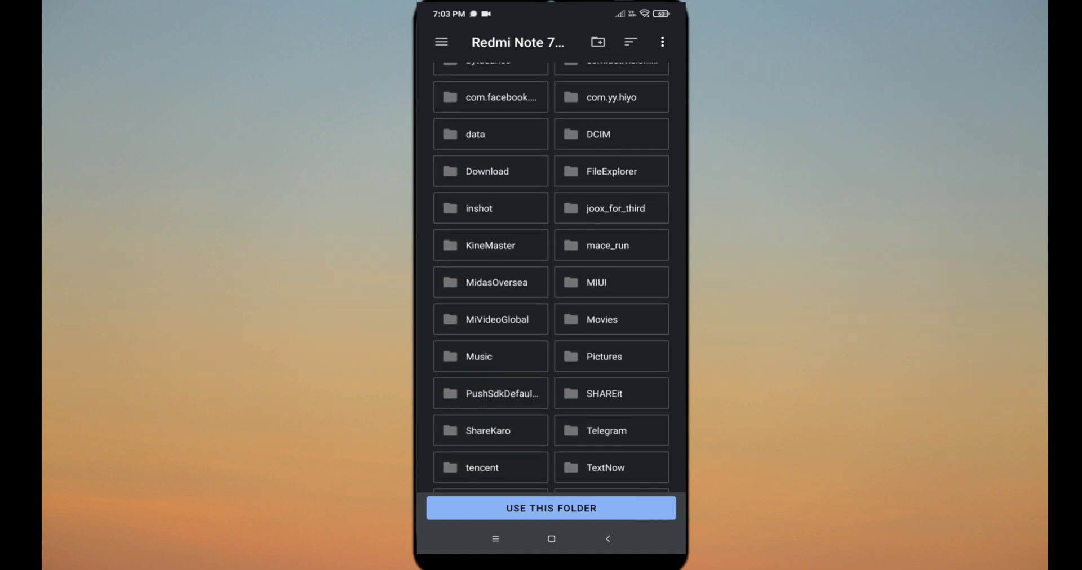
Step: Create a new folder named 'Signal backup' and open it
{"action": "left_click", "coordinate": [597, 43]}
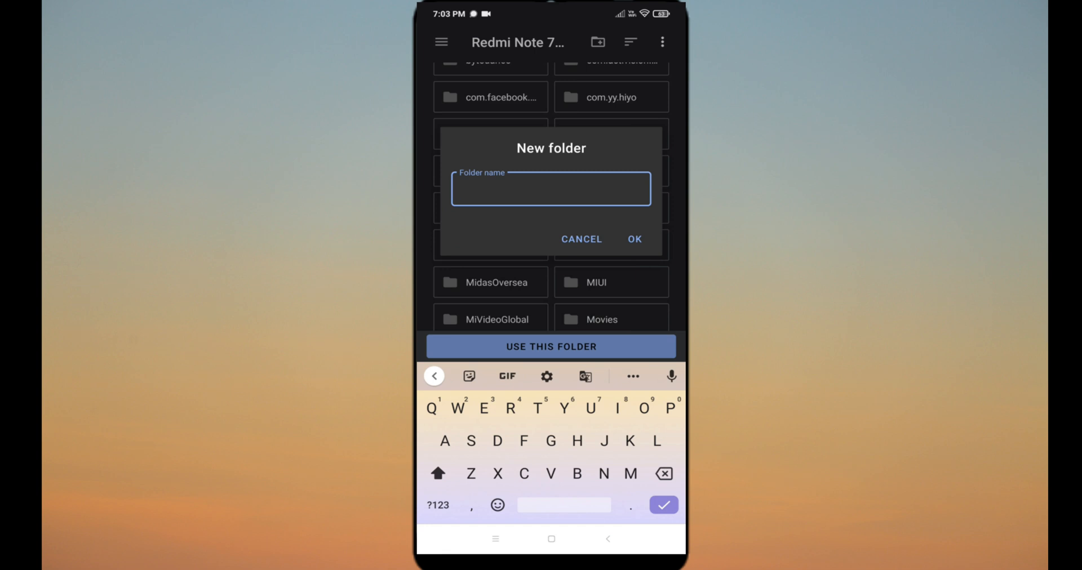
{"action": "type", "text": "Signal back"}
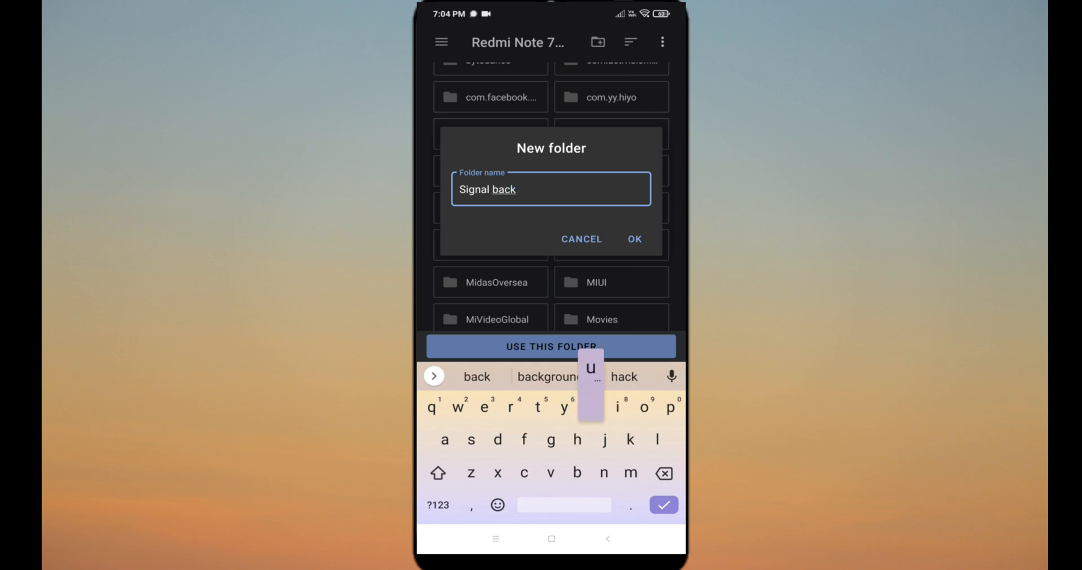
{"action": "type", "text": "up"}
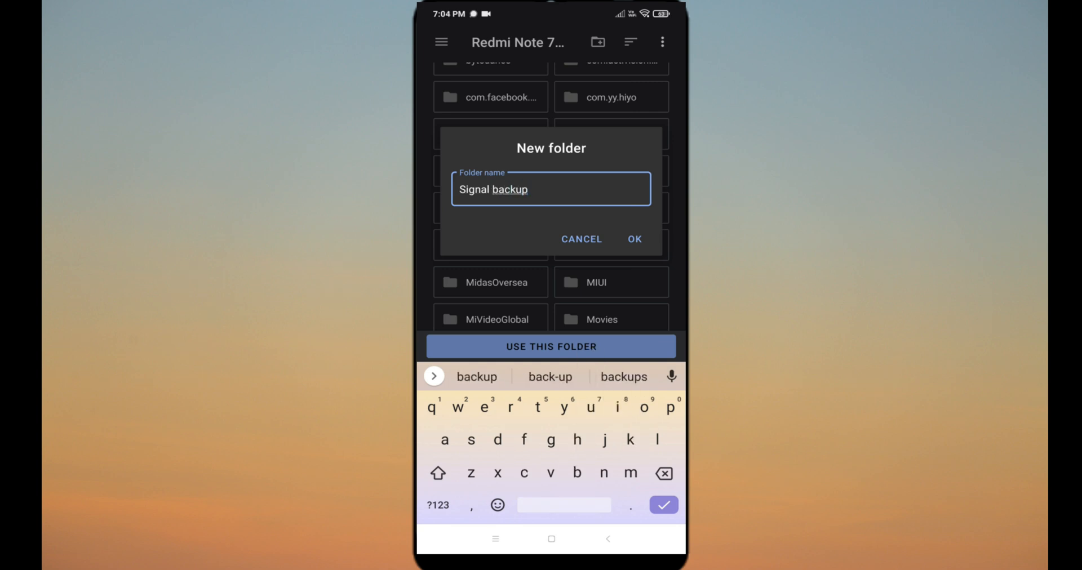
{"action": "left_click", "coordinate": [633, 239]}
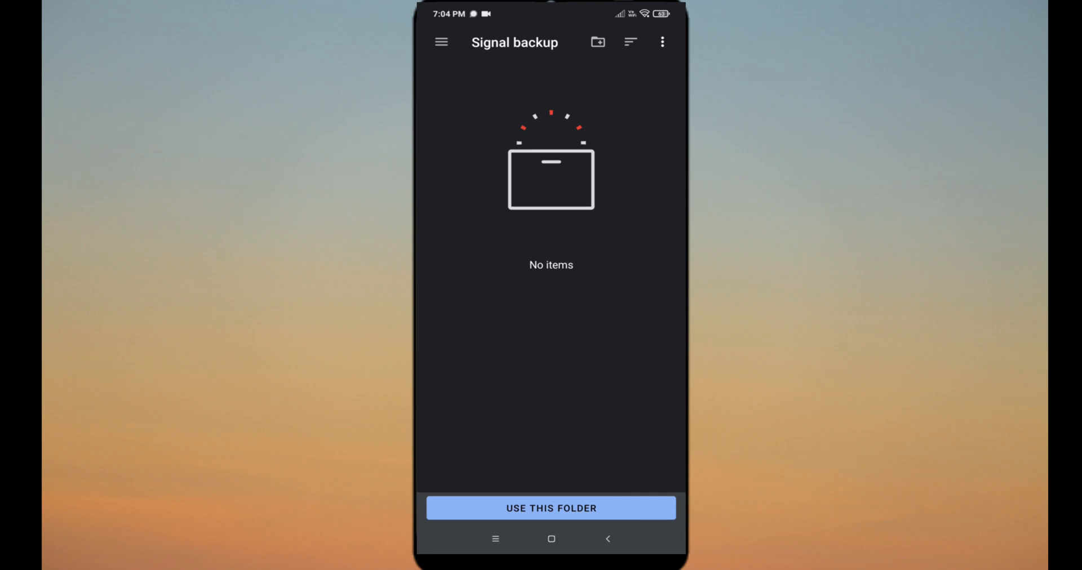